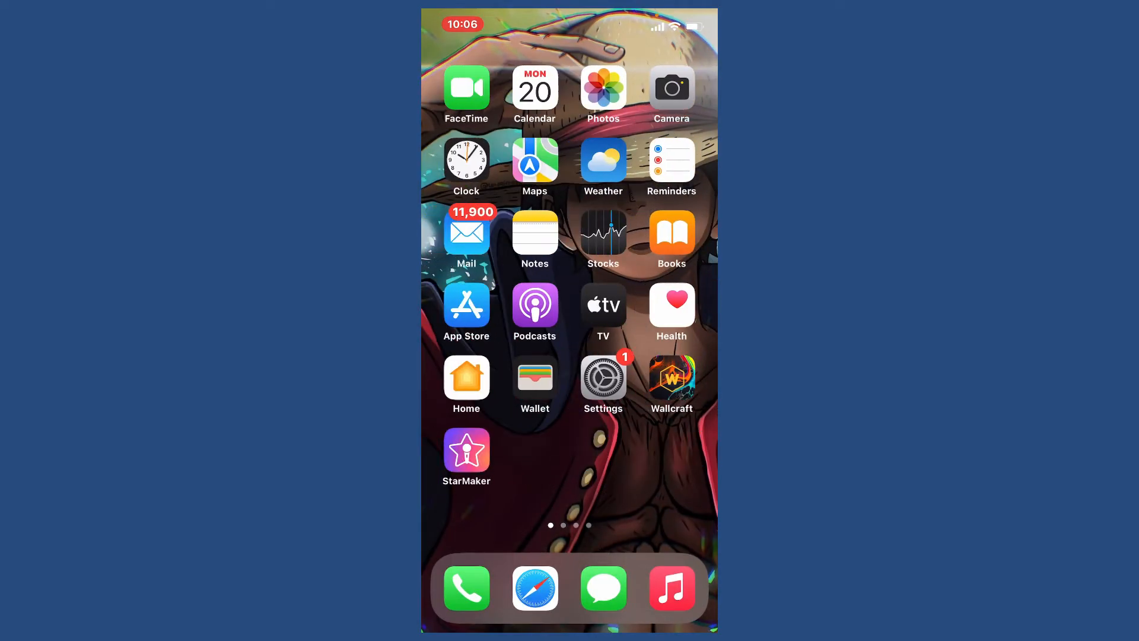
Step: Launch the App Store from the home screen and go to its Search tab
{"action": "left_click", "coordinate": [466, 305]}
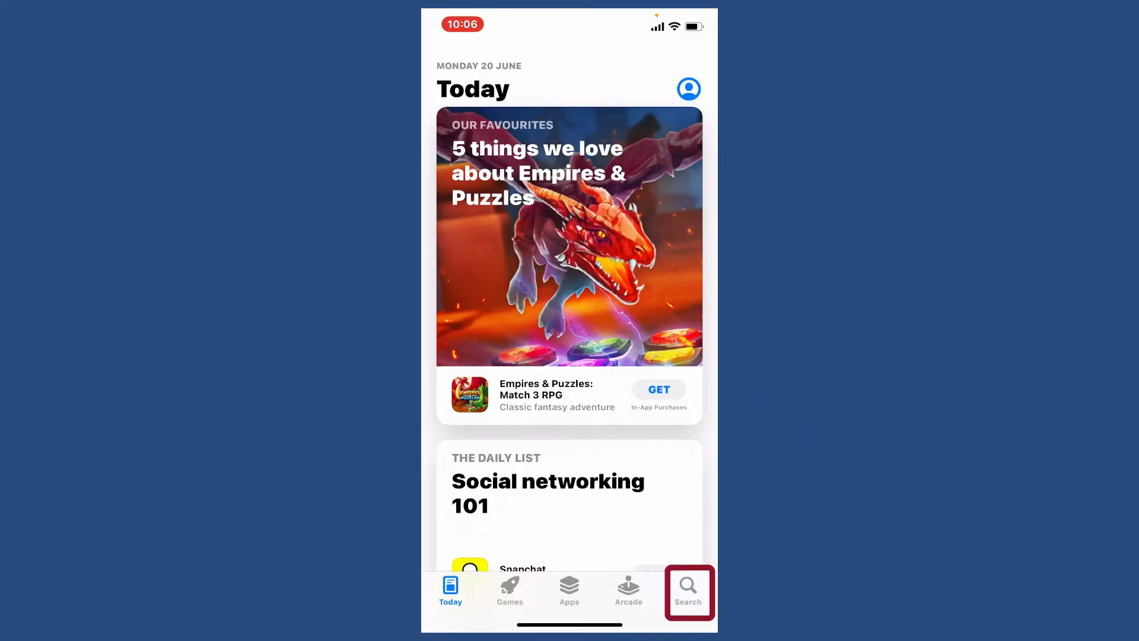
{"action": "left_click", "coordinate": [687, 589]}
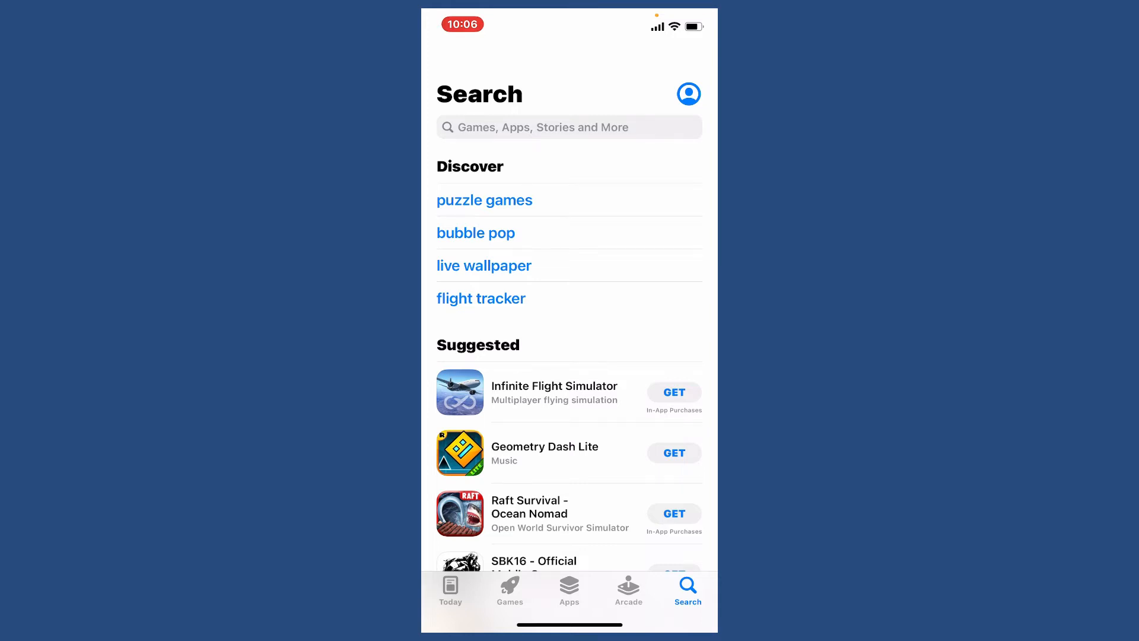
Step: Search the store for 'metamask' to list MetaMask – Blockchain Wallet
{"action": "left_click", "coordinate": [569, 127]}
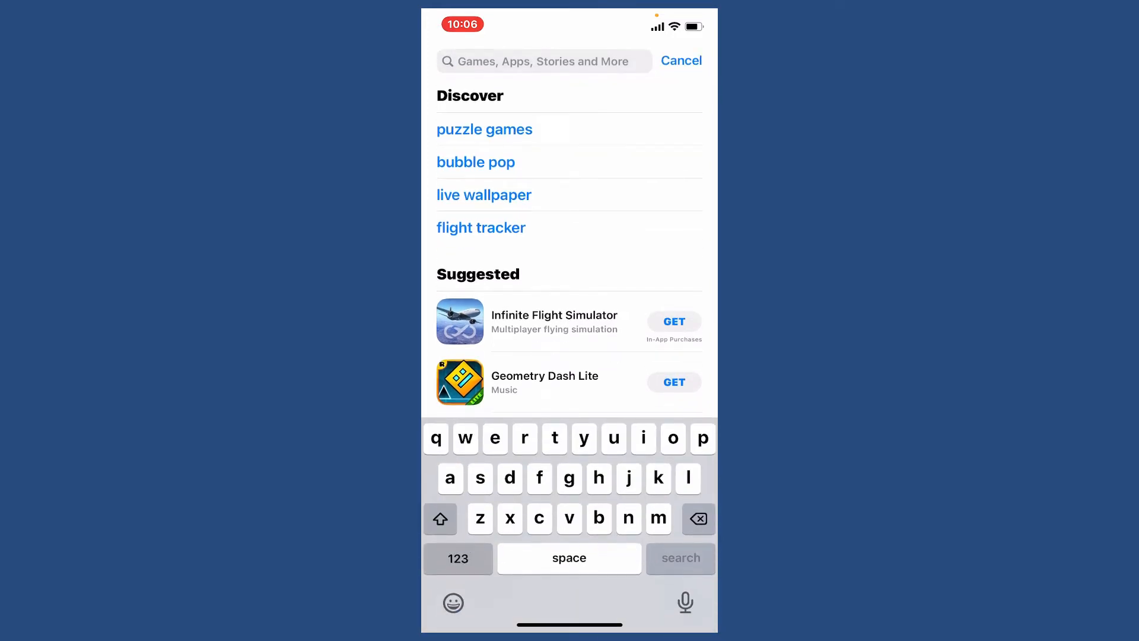
{"action": "type", "text": "metamask"}
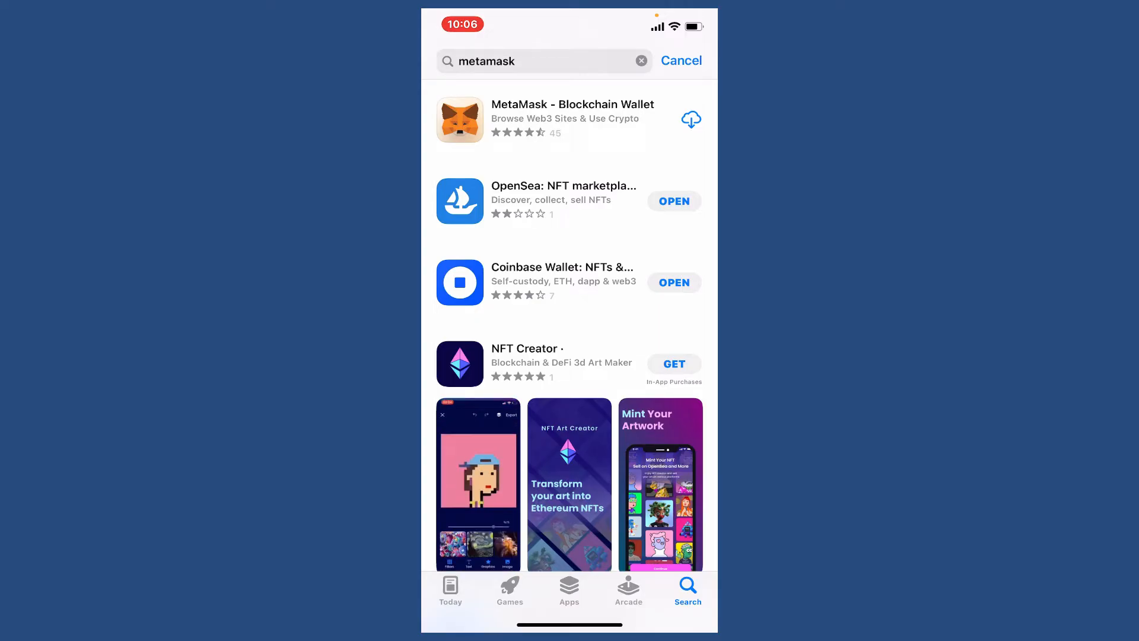
{"action": "left_click", "coordinate": [549, 121]}
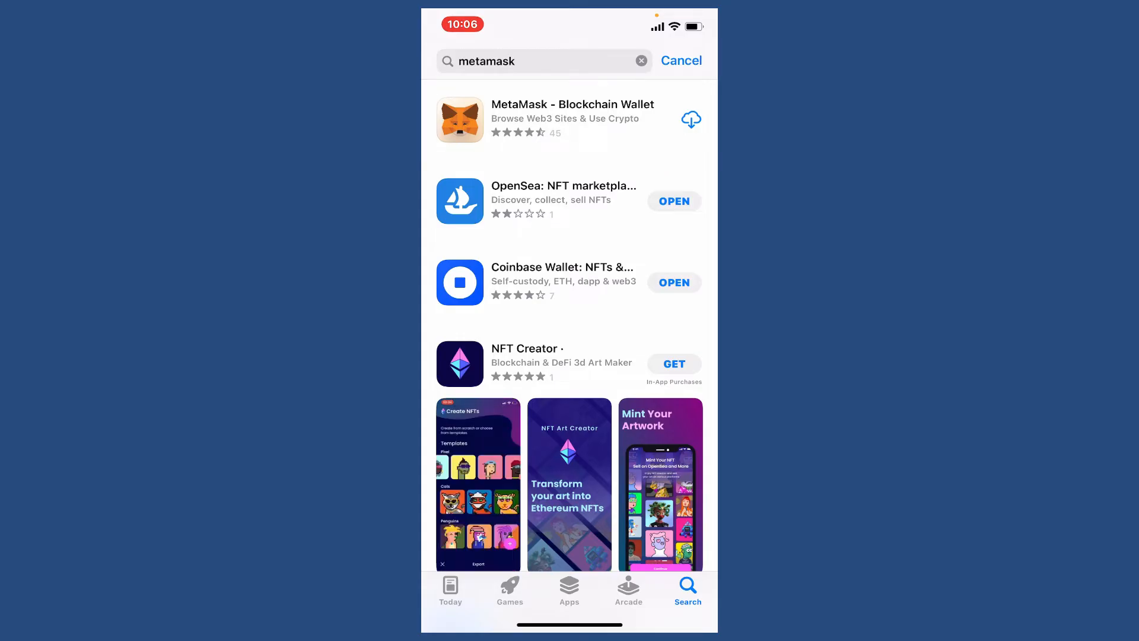
{"action": "left_click", "coordinate": [690, 119]}
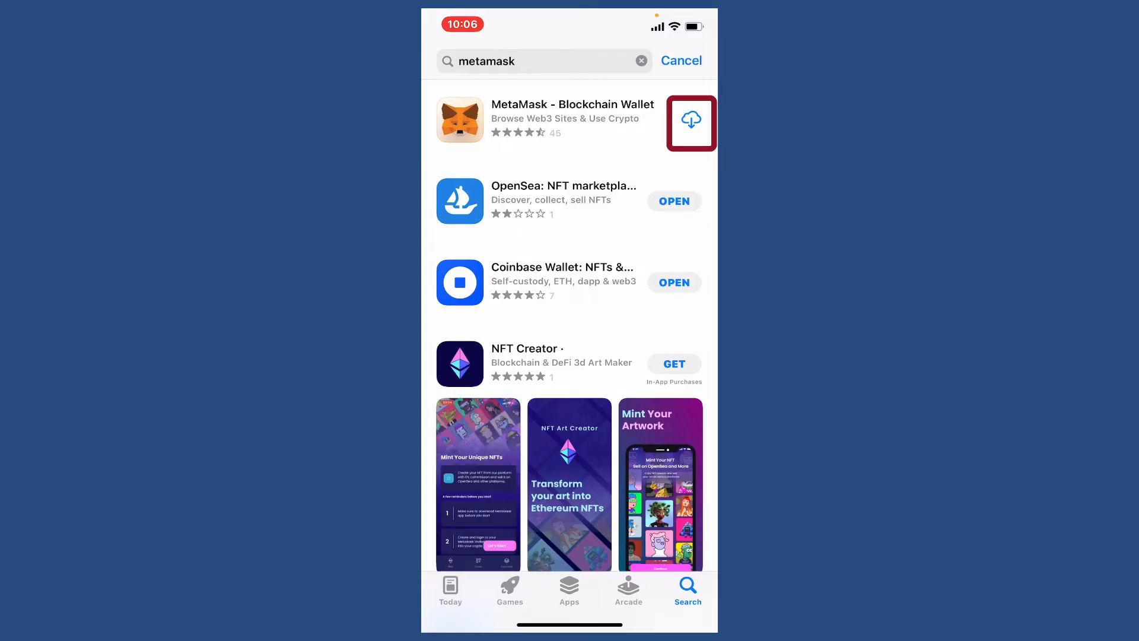
Step: Download MetaMask – Blockchain Wallet and wait until it shows OPEN
{"action": "left_click", "coordinate": [690, 119]}
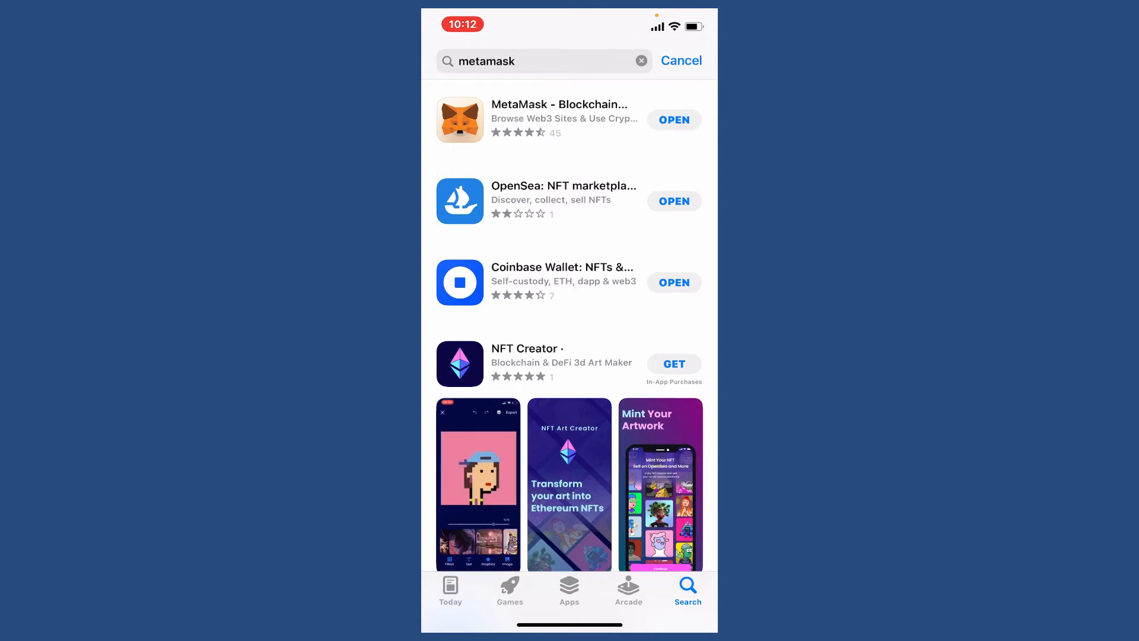
Step: Return home and swipe through the pages to find the new MetaMask icon
{"action": "left_click", "coordinate": [672, 119]}
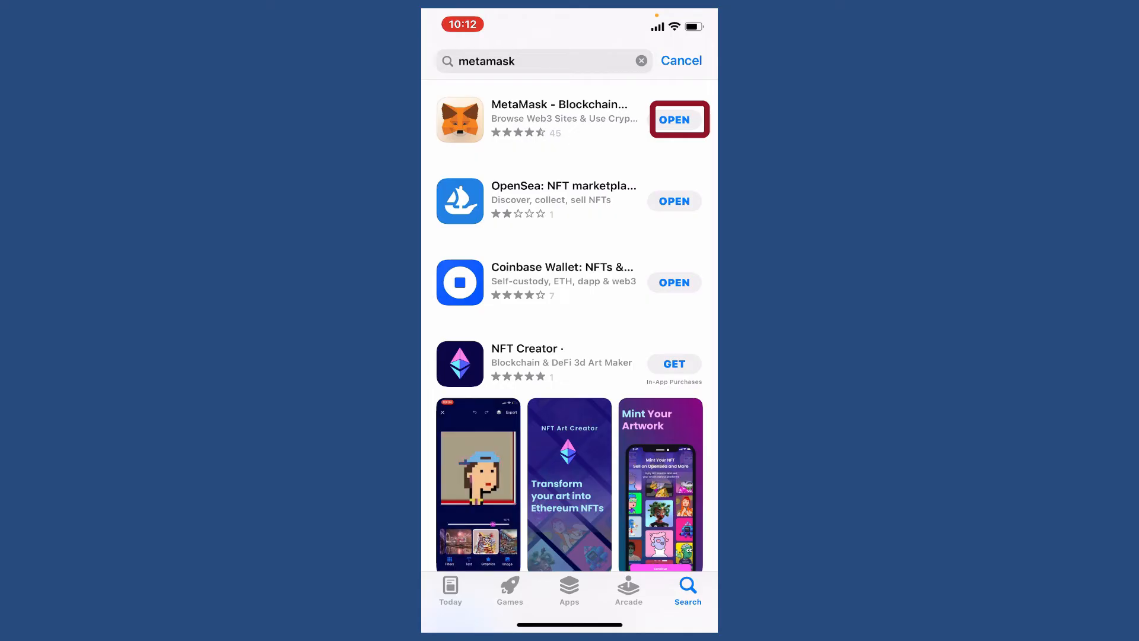
{"action": "left_click", "coordinate": [673, 119]}
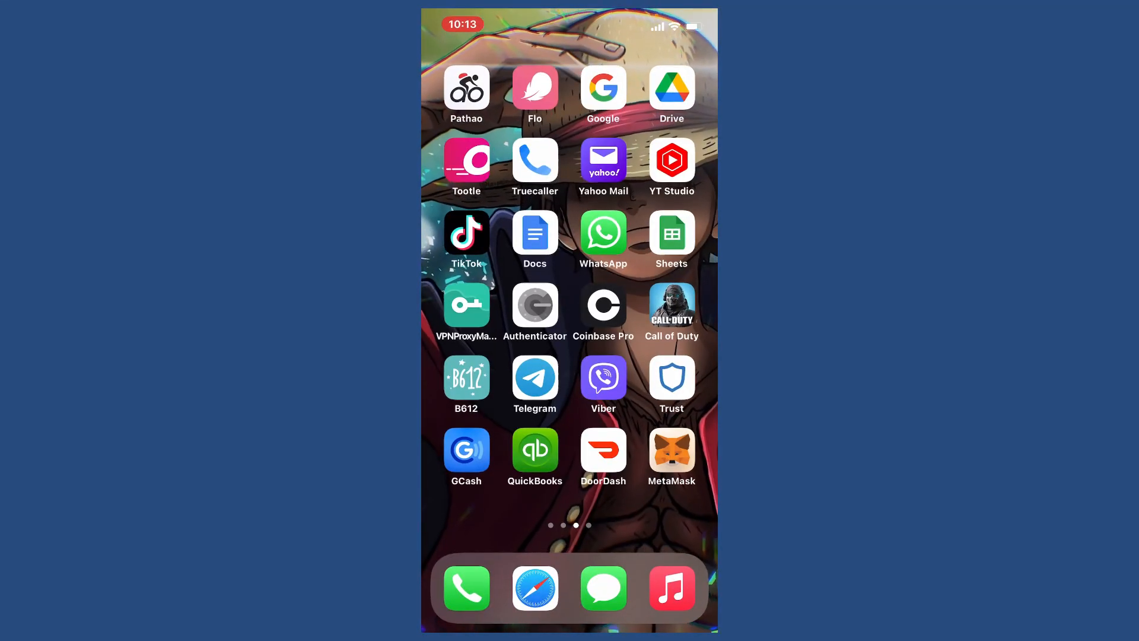
{"action": "scroll", "scroll_direction": "right", "scroll_amount": 3}
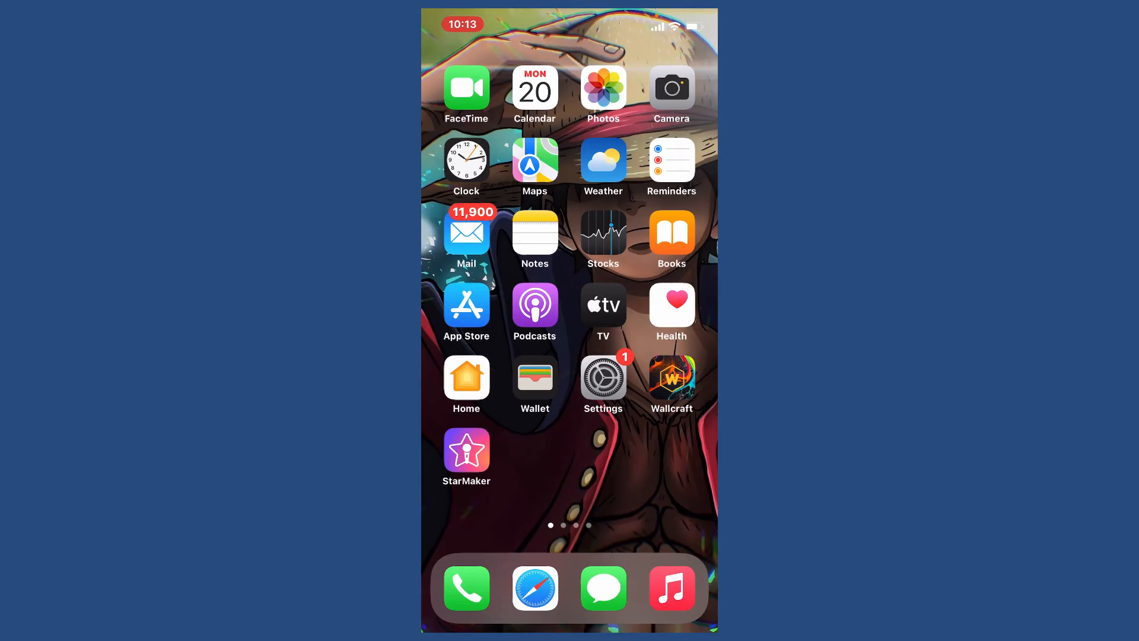